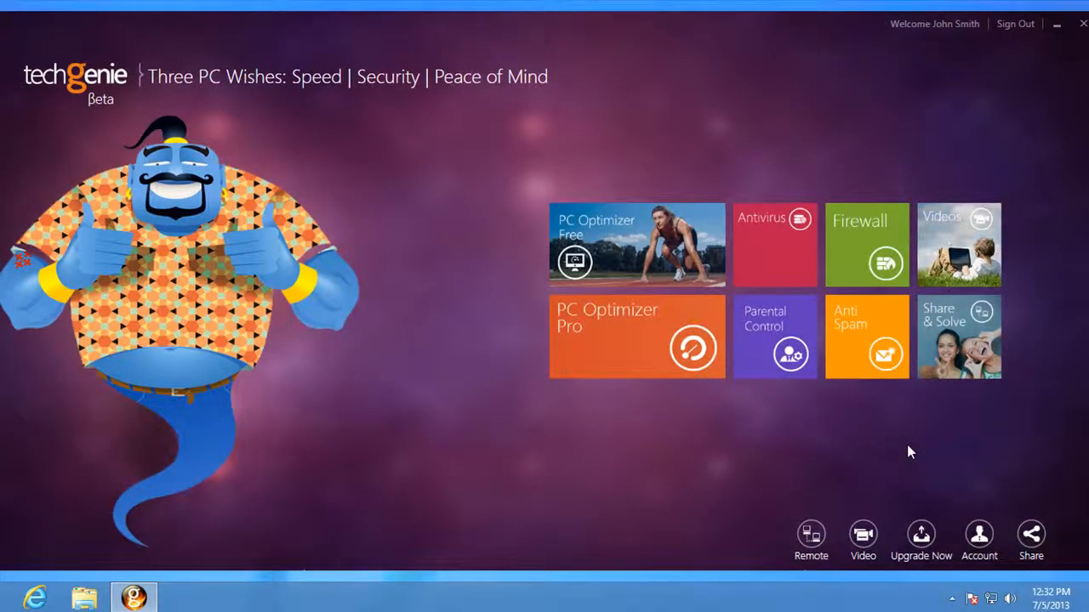
pyautogui.moveTo(869, 440)
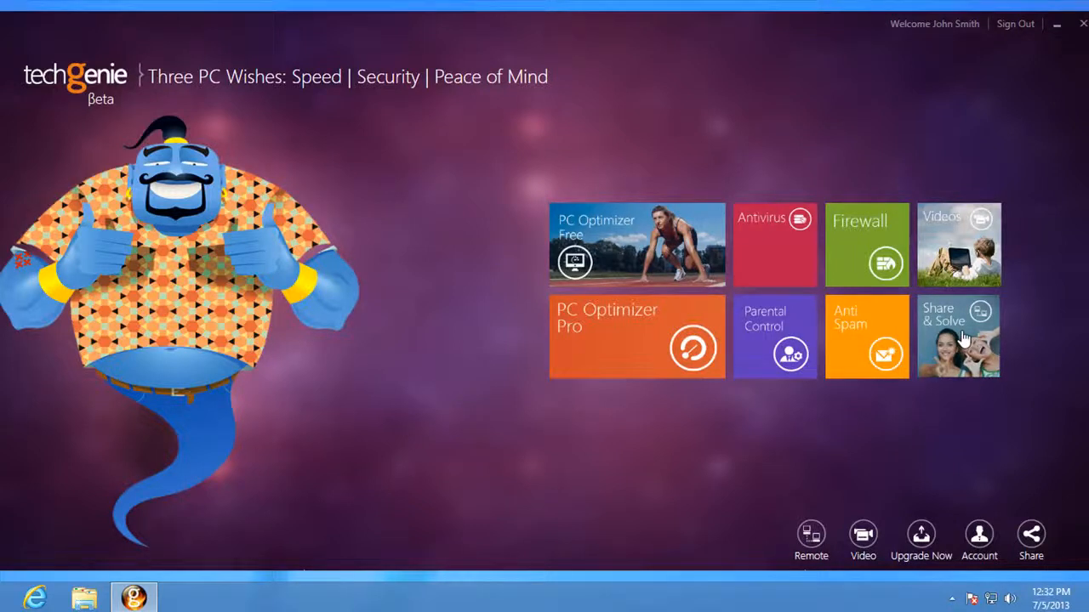
# Share this desktop via Share & Solve to get its ID and passcode, then open Invite Friends.
pyautogui.click(810, 534)
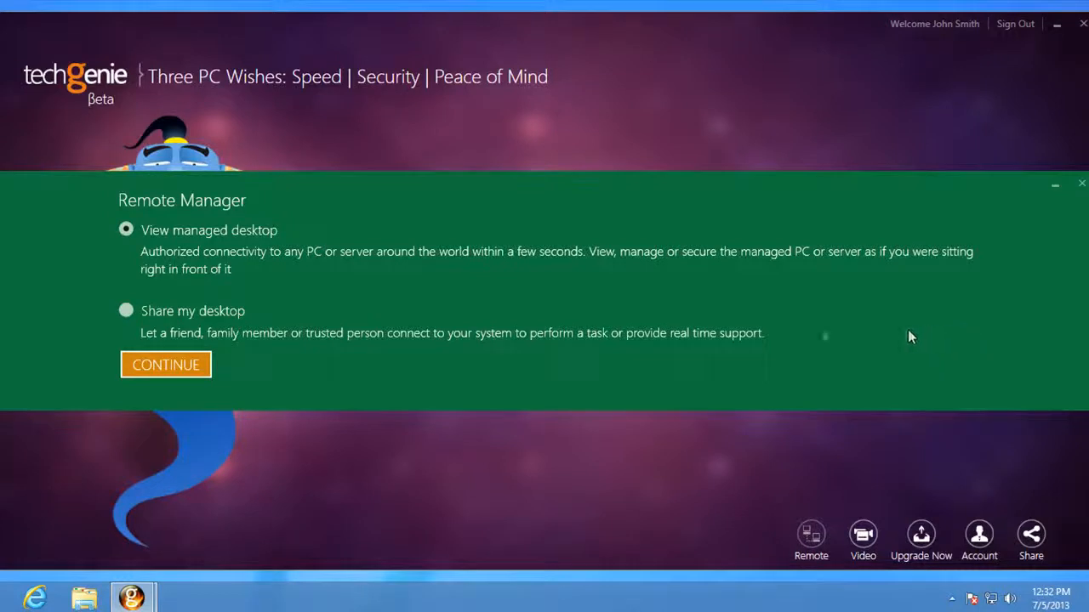
pyautogui.click(126, 310)
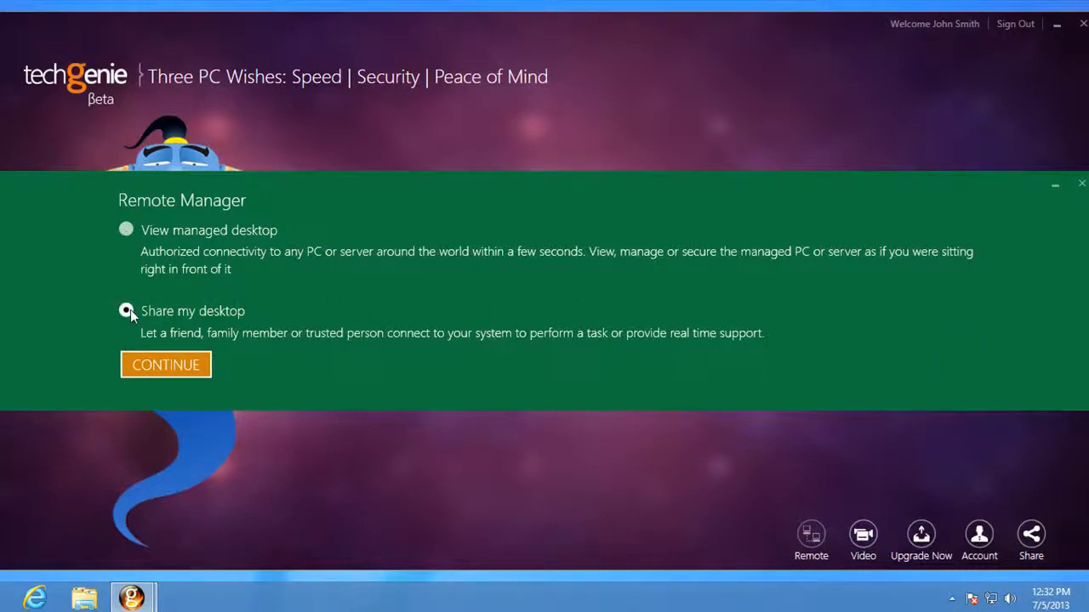
pyautogui.click(126, 310)
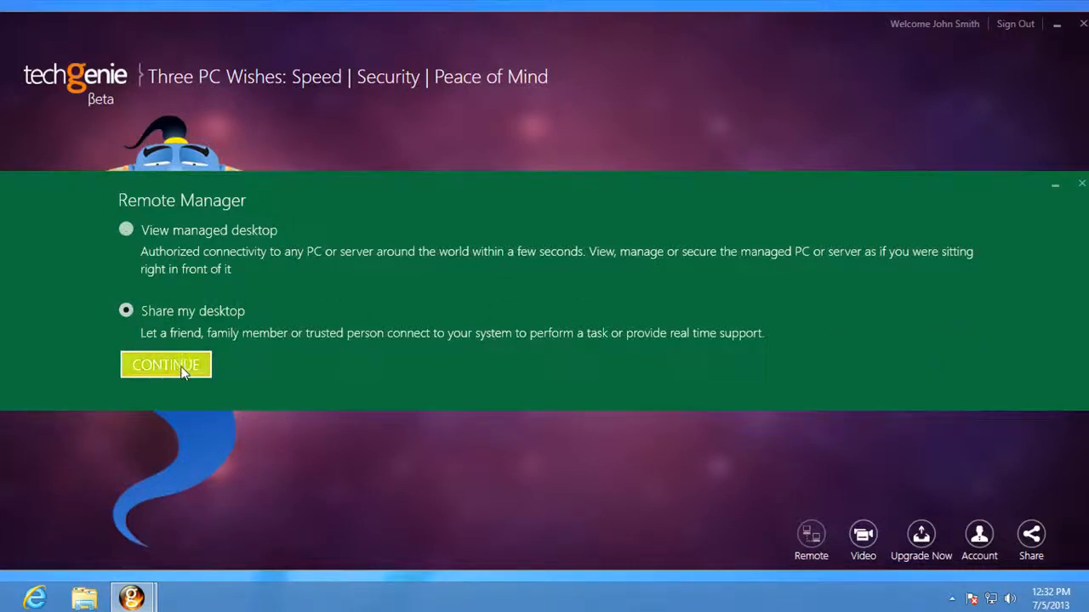
pyautogui.click(165, 364)
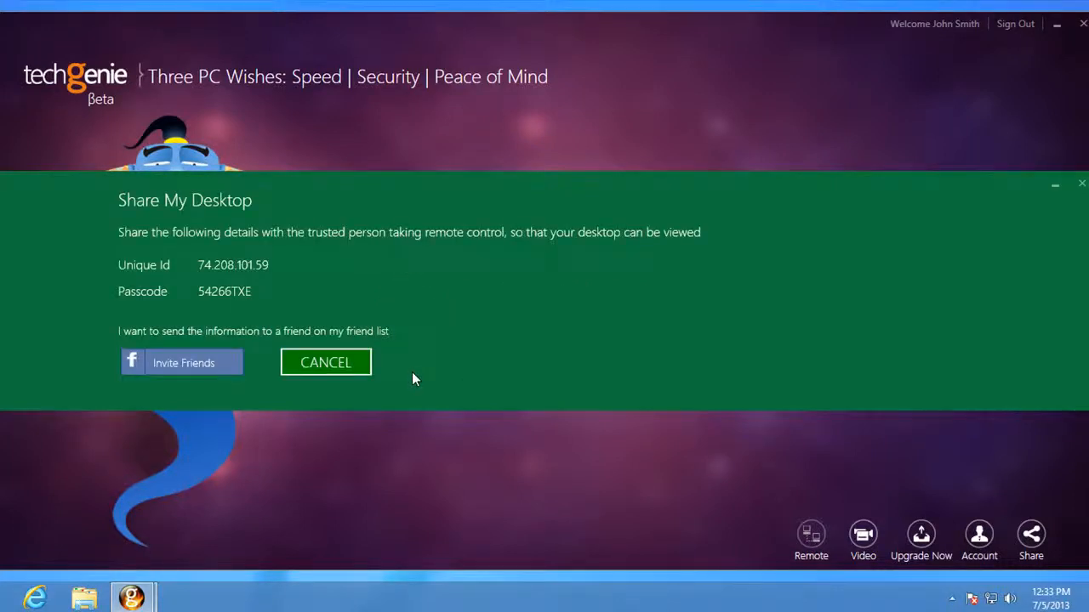
pyautogui.click(183, 363)
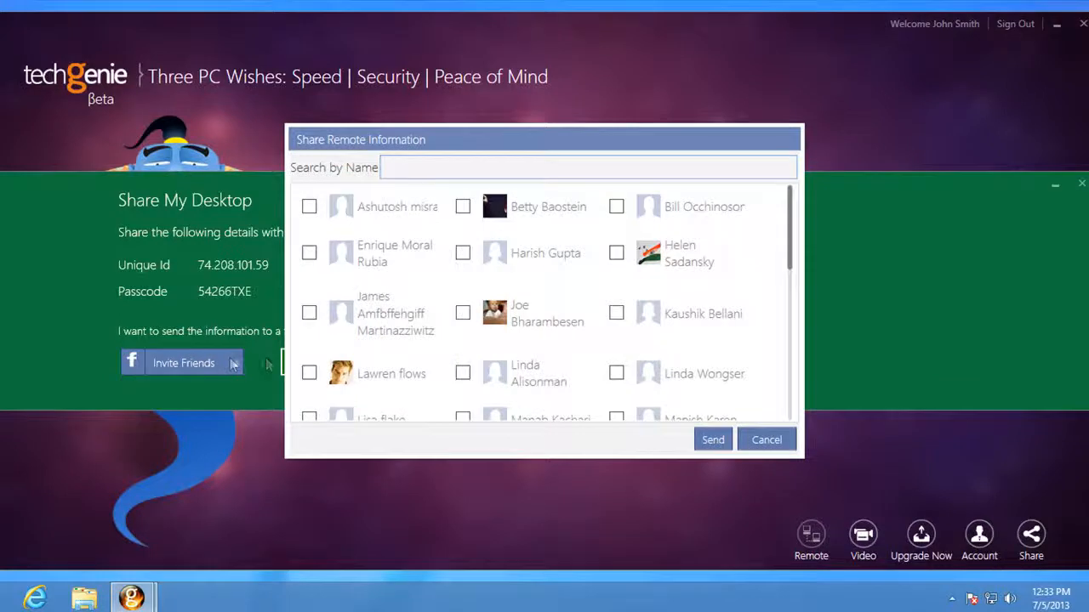
pyautogui.click(462, 206)
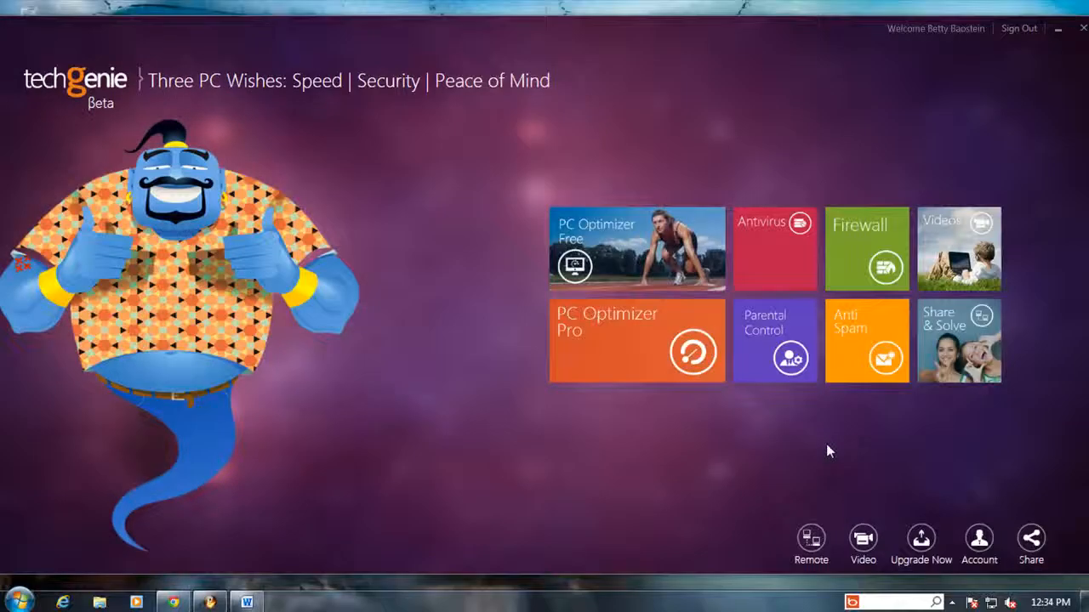
# Choose 'View managed desktop' in Share & Solve and continue to the authorization form.
pyautogui.click(811, 539)
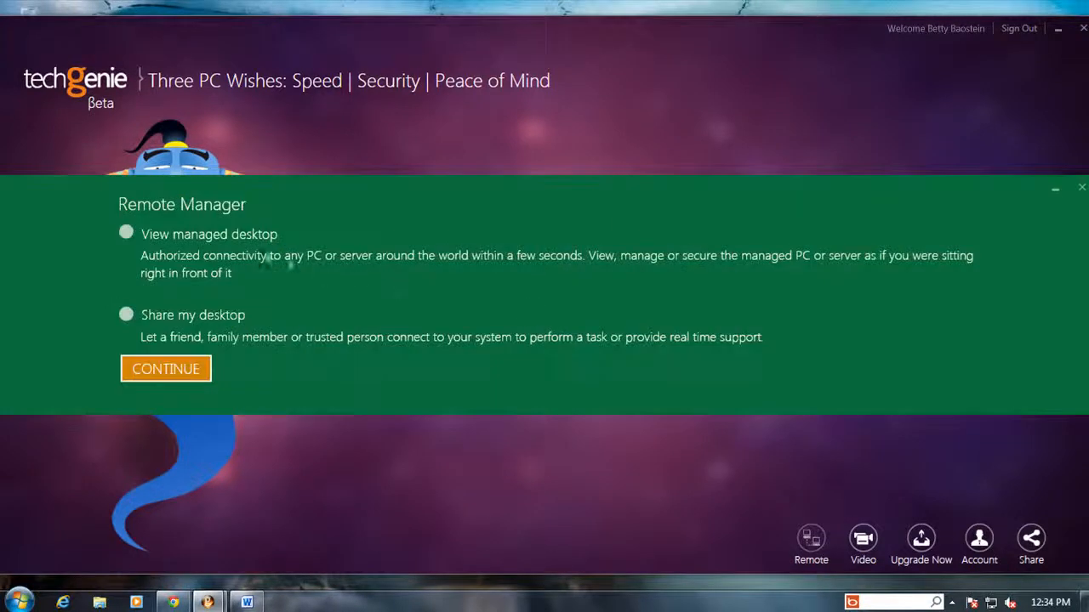
pyautogui.click(126, 234)
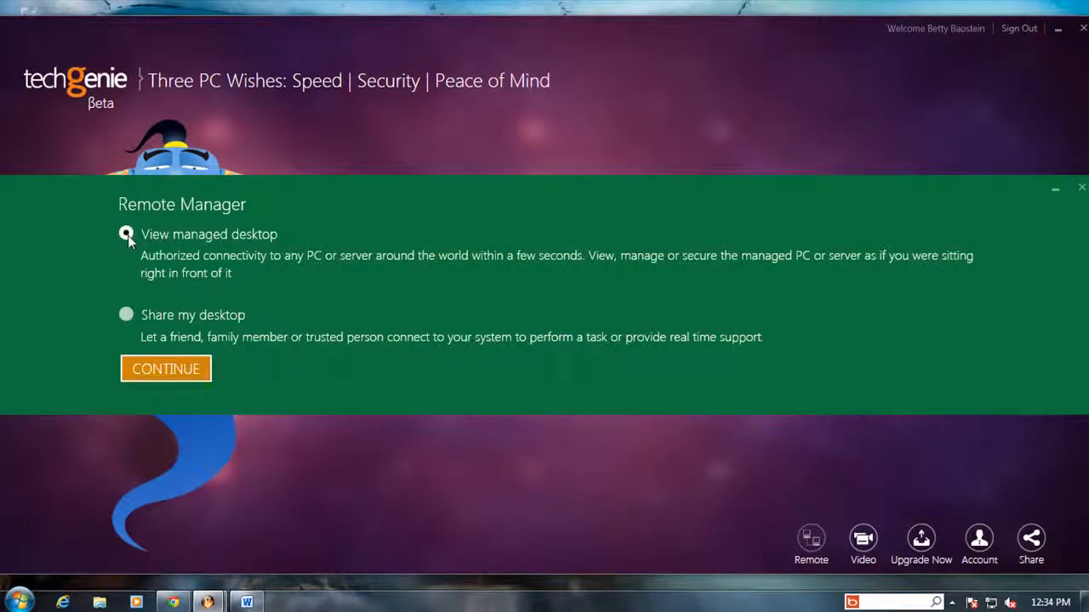
pyautogui.click(166, 368)
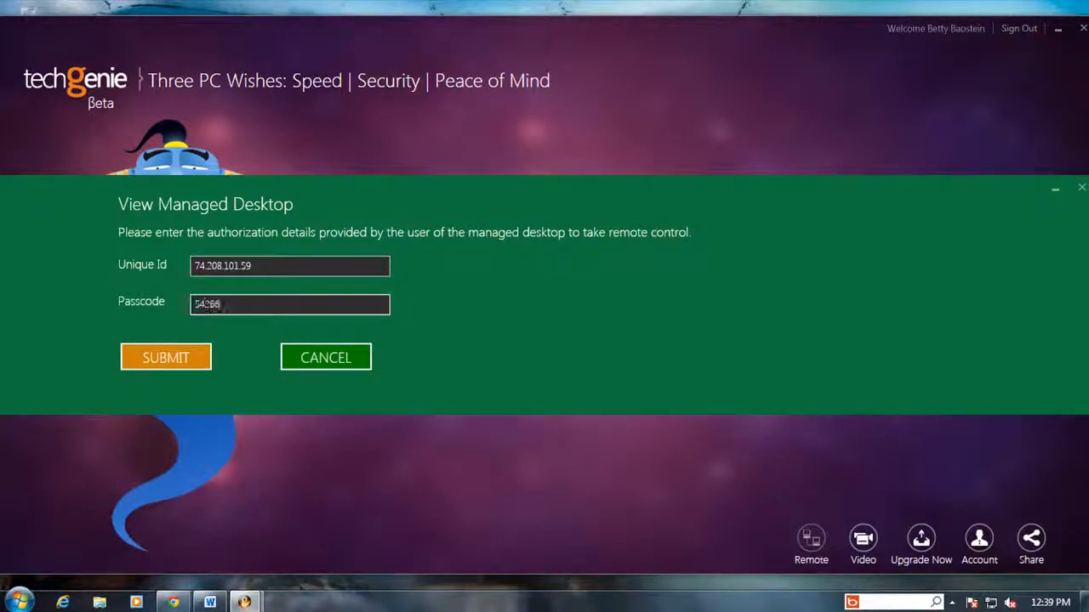
pyautogui.click(166, 357)
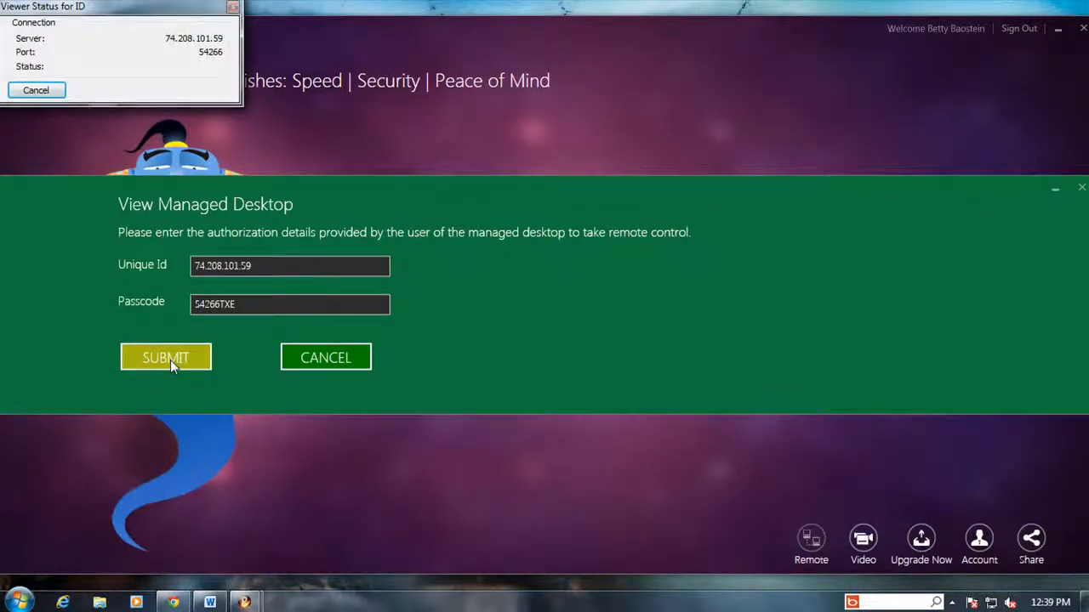
pyautogui.click(166, 357)
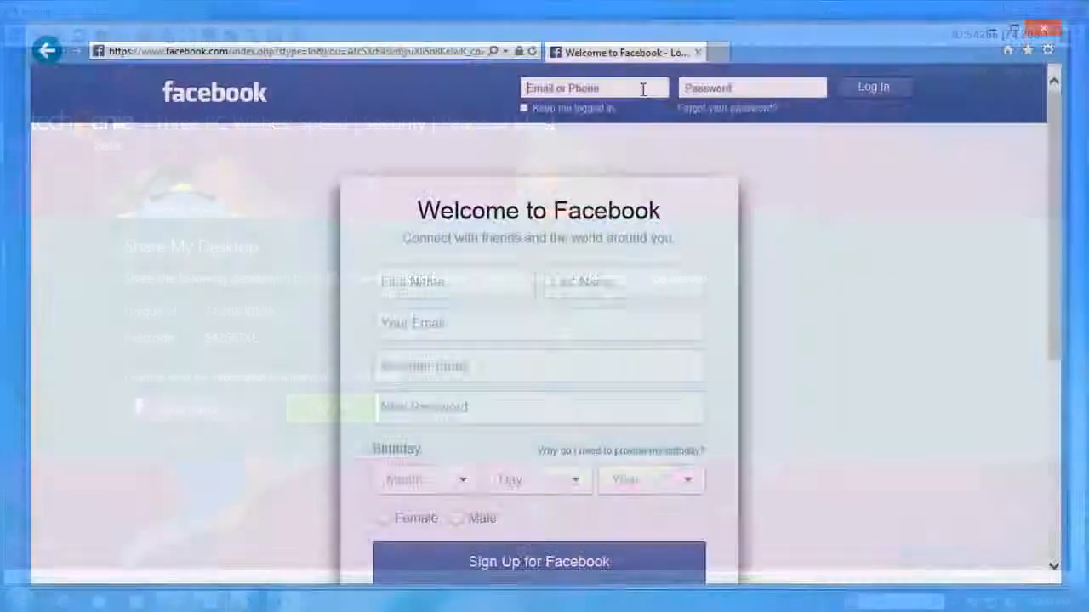
pyautogui.write('wams_houoozl_james@j')
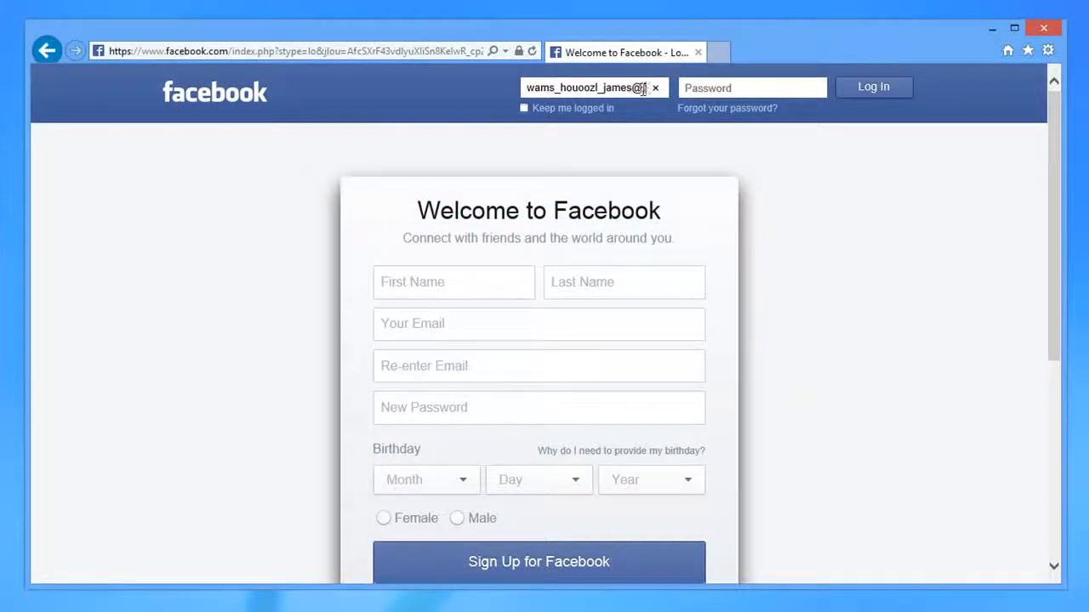